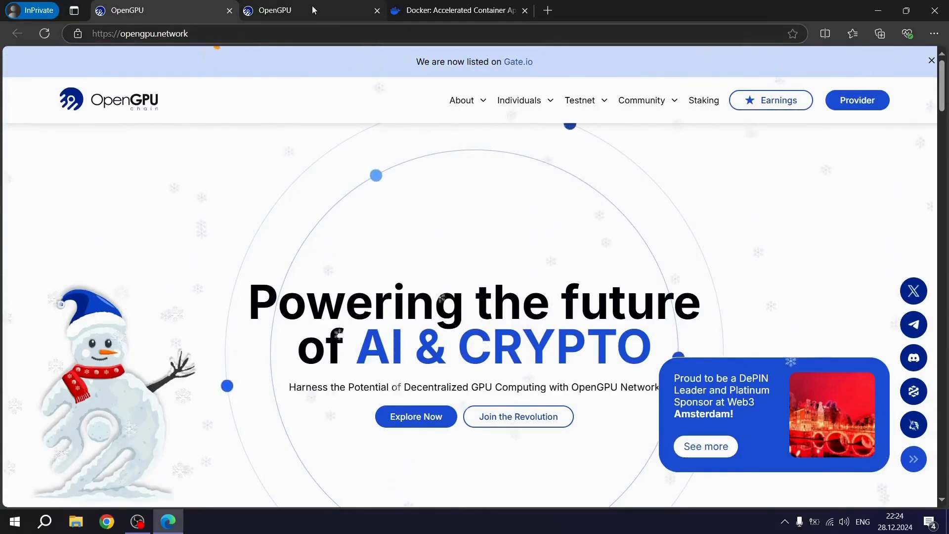
- Accept the license terms and download OpenGPU-Provider.msi for Windows from the Provider page
click(856, 100)
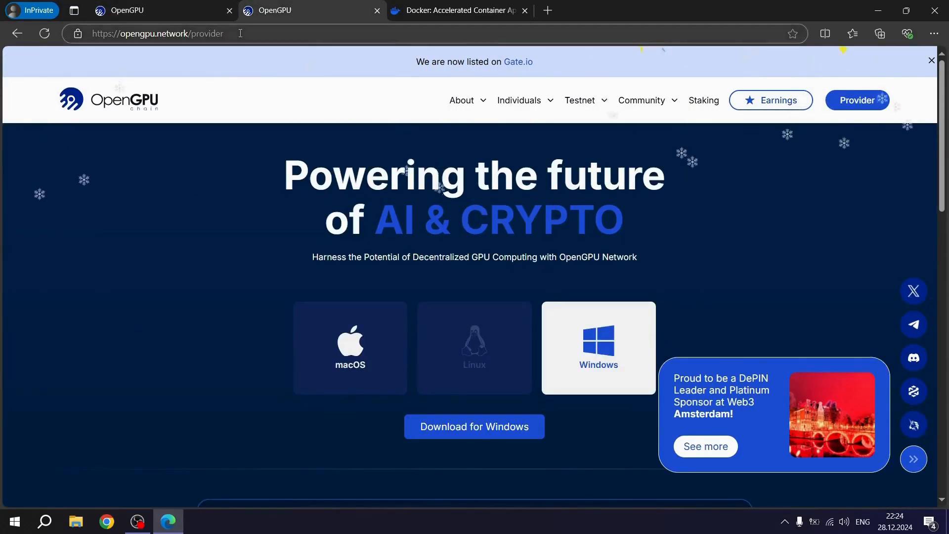
scroll(down, 3)
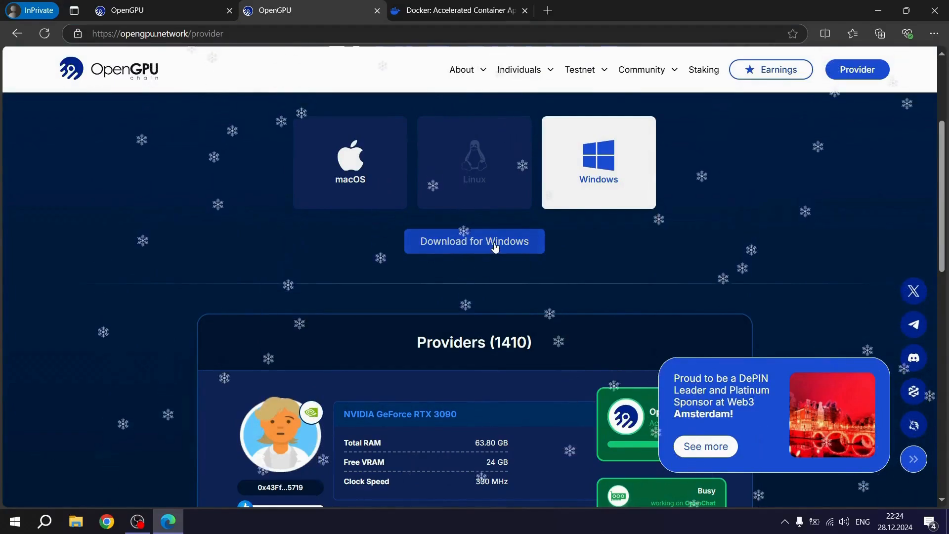
click(474, 241)
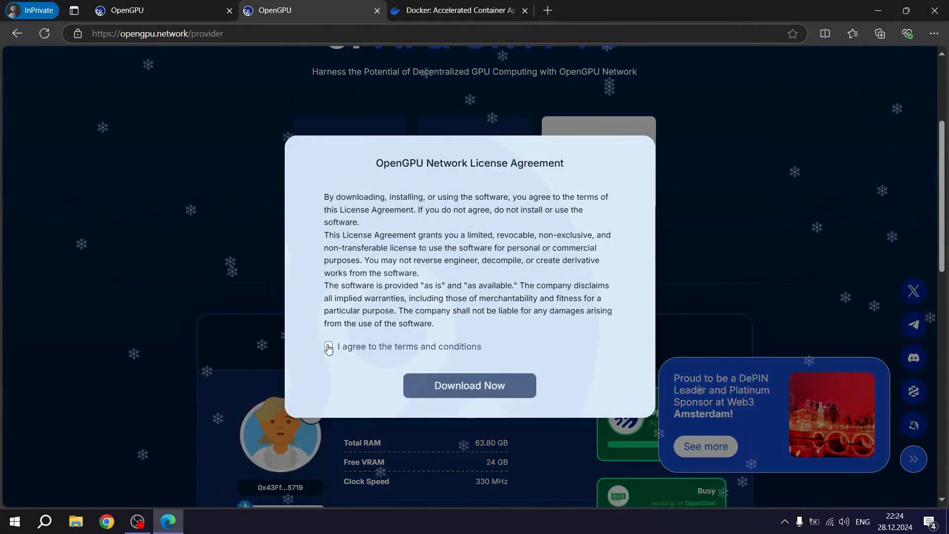
click(329, 346)
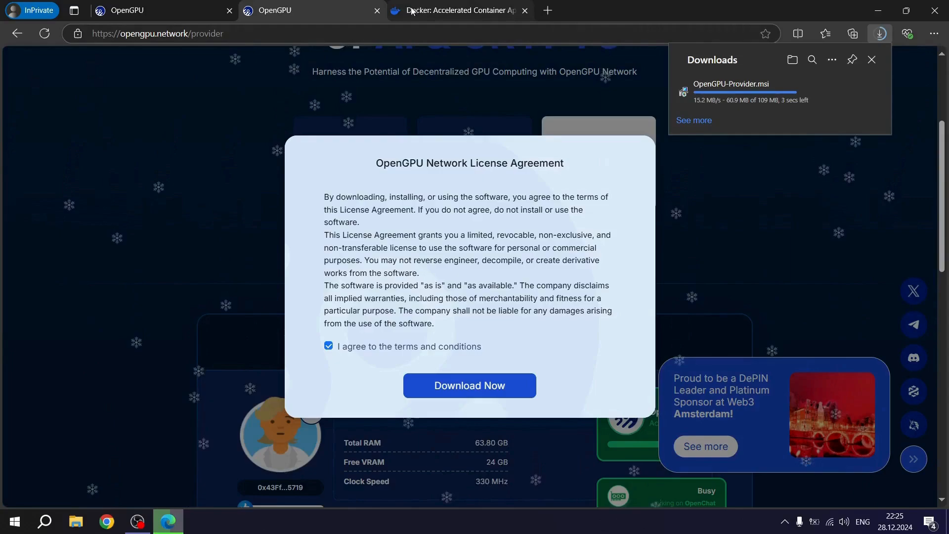
click(457, 10)
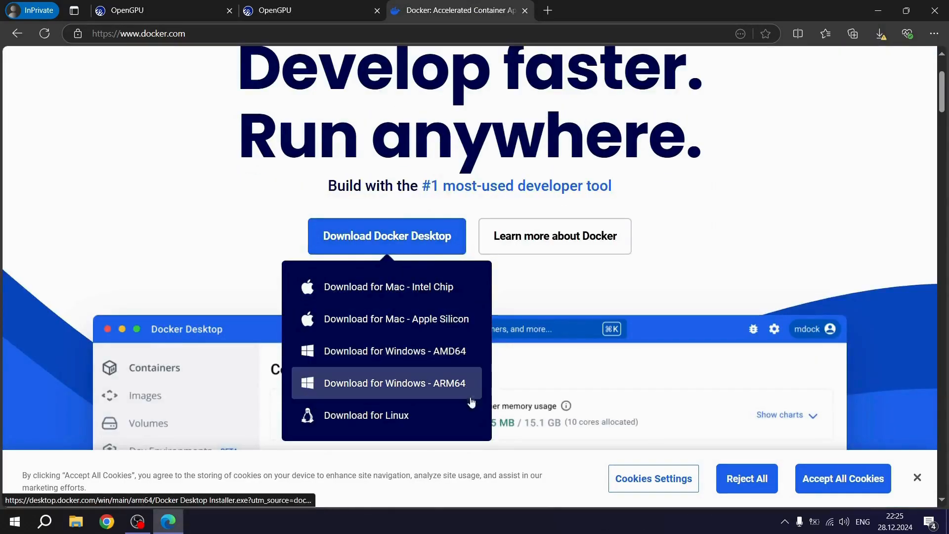
- Download Docker Desktop Installer.exe for Windows and keep the flagged OpenGPU-Provider.msi download
click(394, 383)
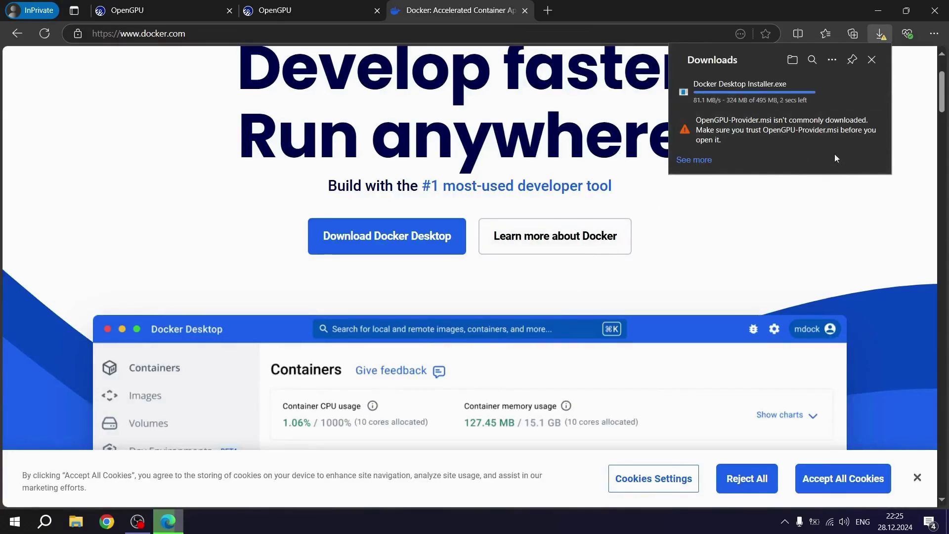
click(867, 130)
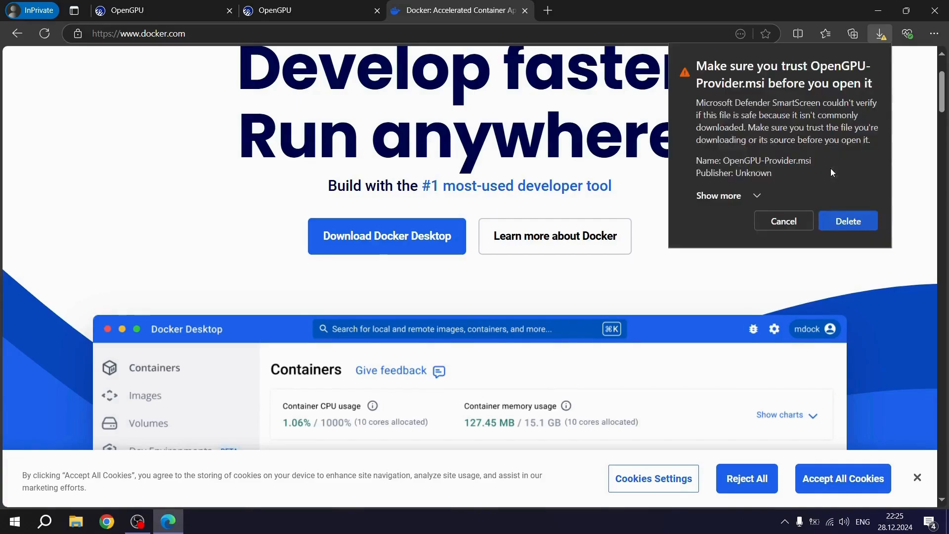
click(718, 196)
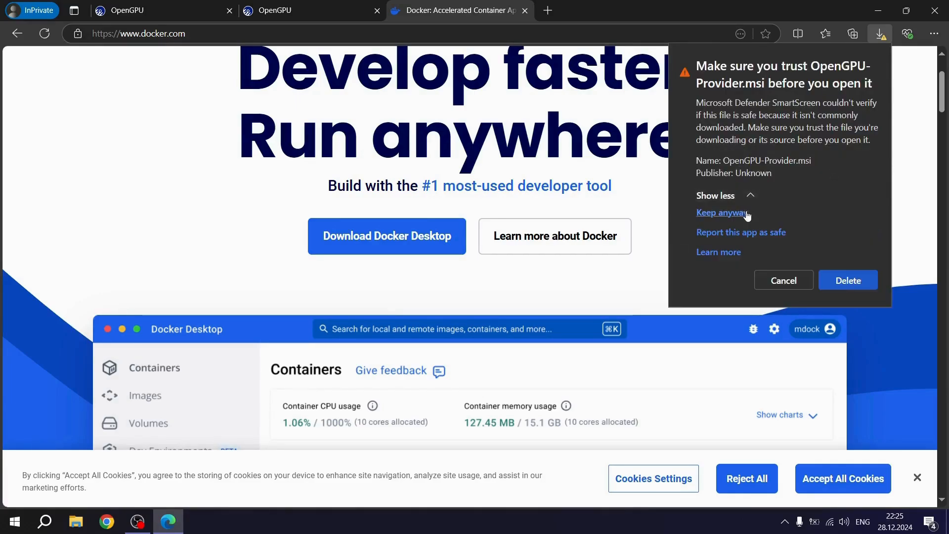
click(721, 212)
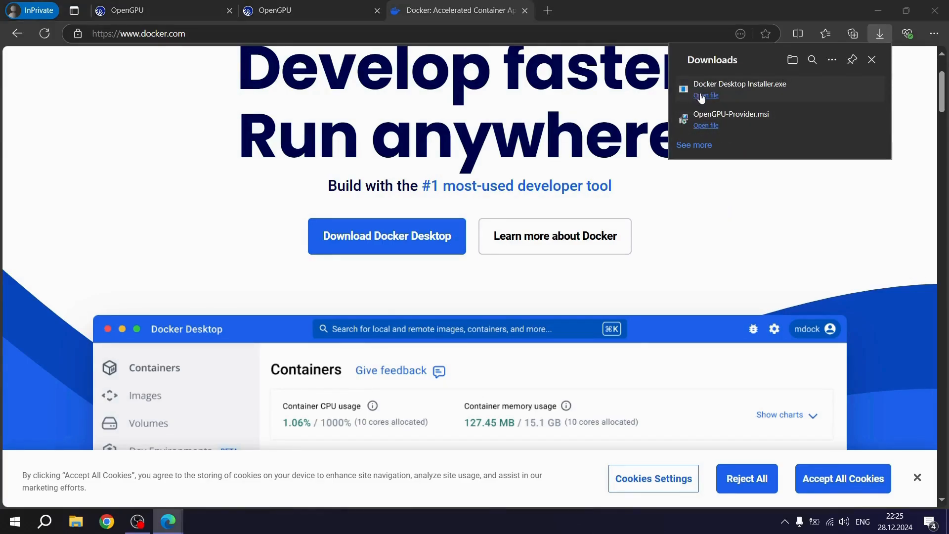
- Run Docker Desktop Installer.exe, allowing the unverified app and UAC prompt, to install 4.36.0
click(706, 96)
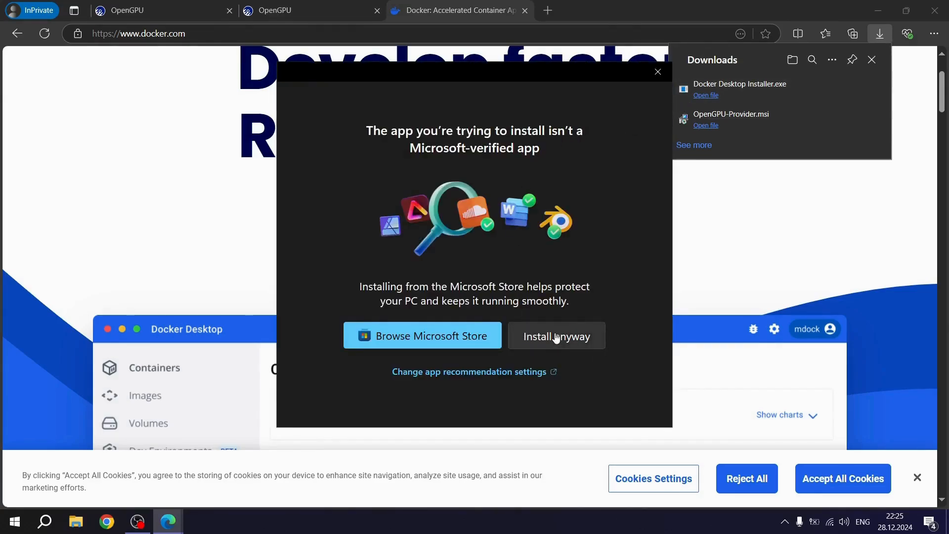
click(556, 335)
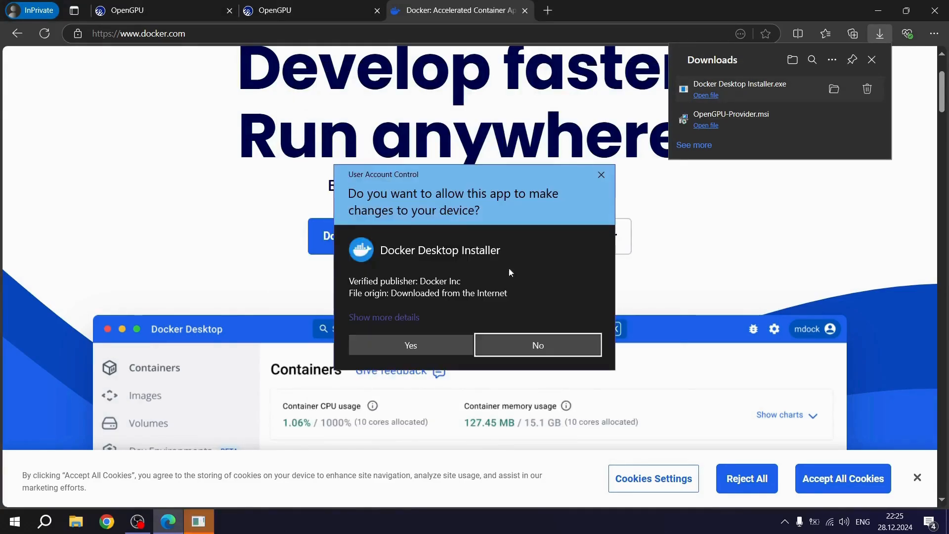
click(411, 345)
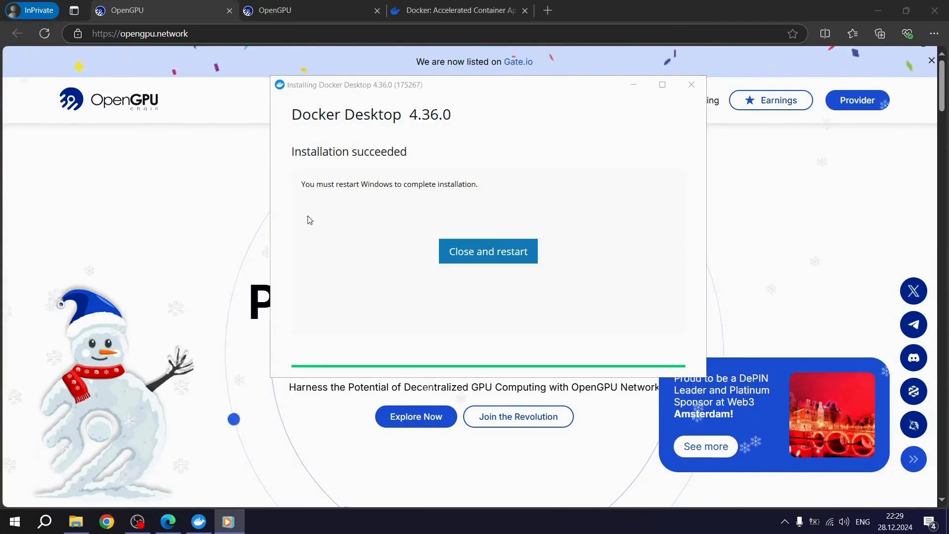
mouse_move(336, 268)
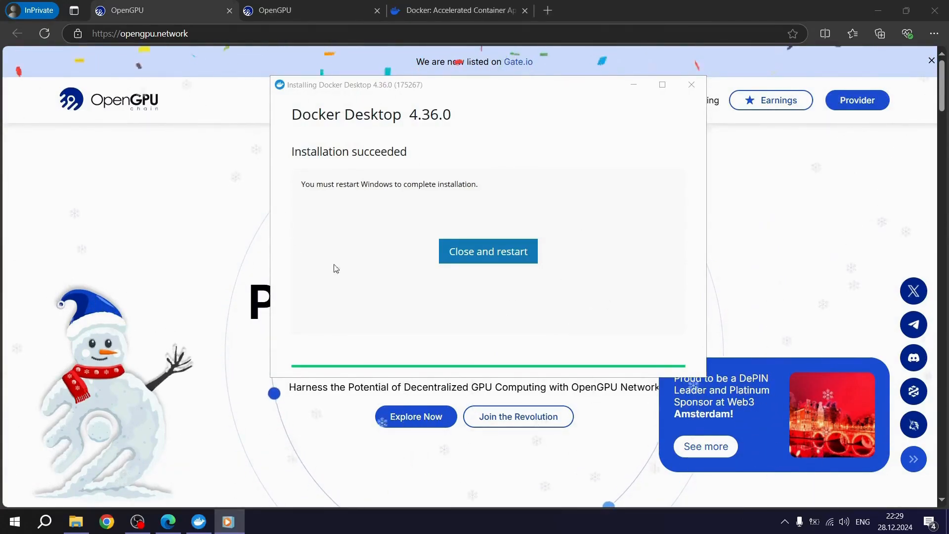
- Launch Docker Desktop from its desktop shortcut, accept the subscription agreement, and skip the survey
click(488, 251)
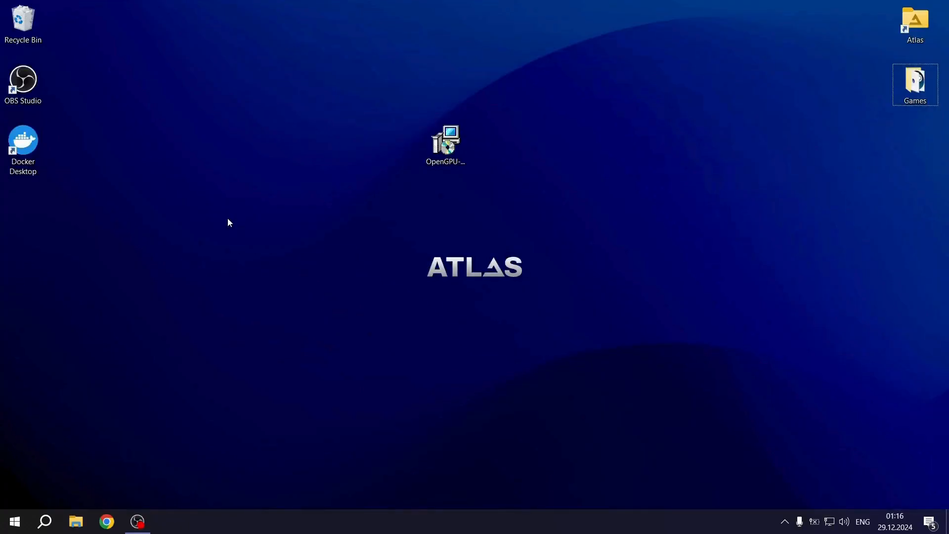
click(22, 140)
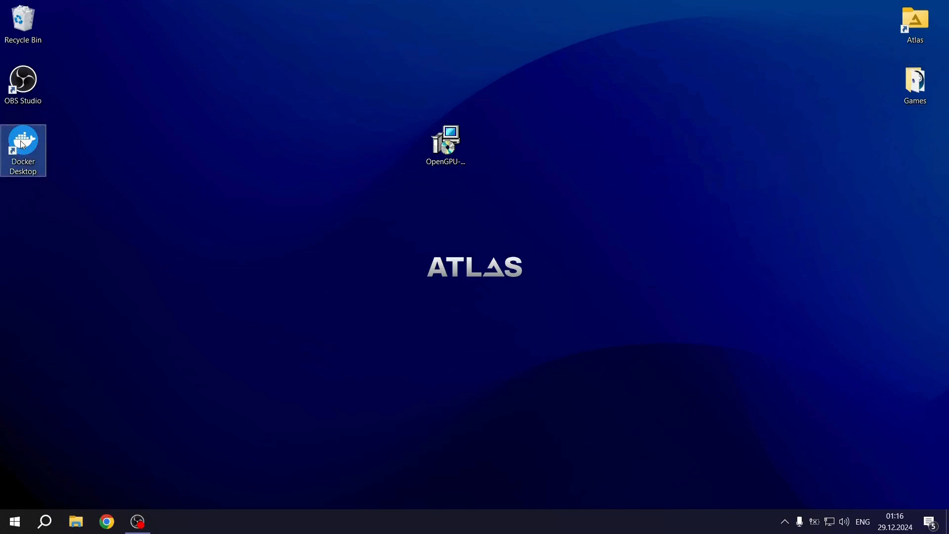
double_click(22, 139)
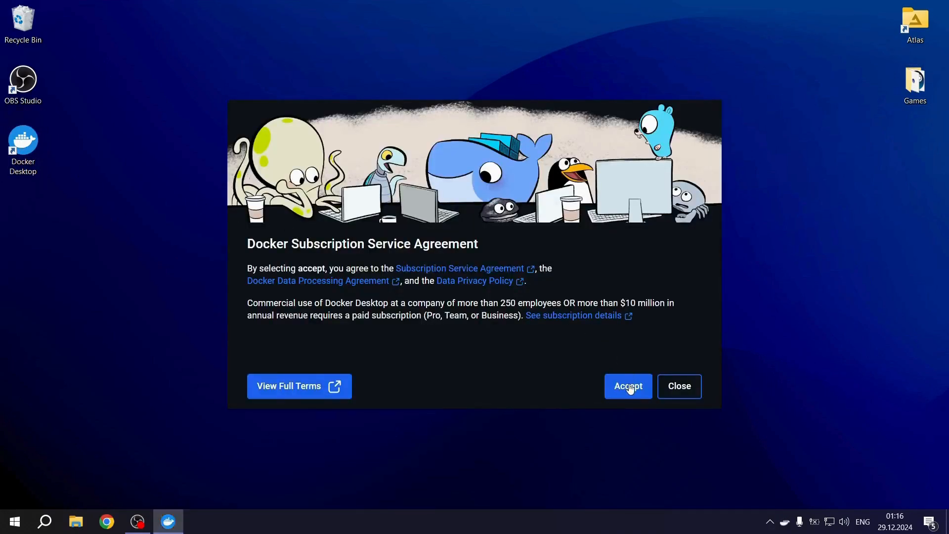
click(628, 386)
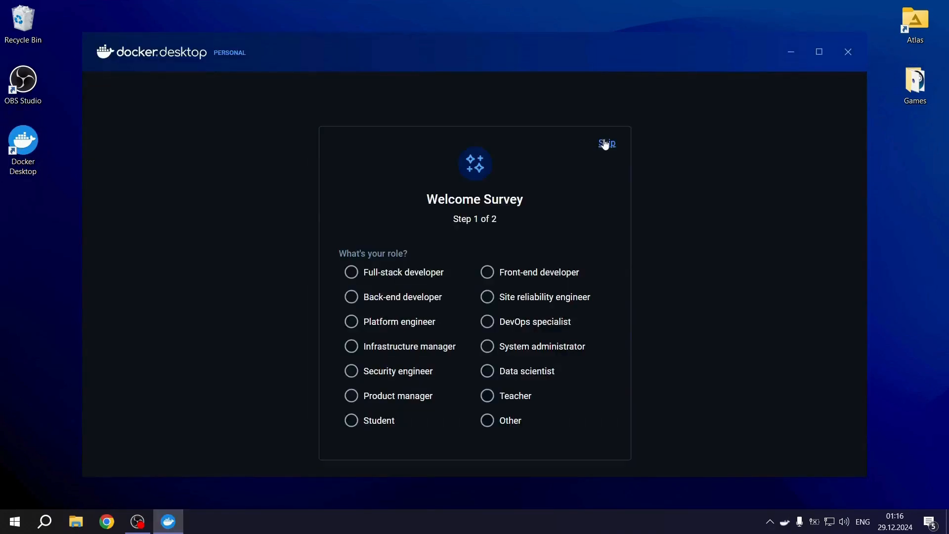
click(606, 143)
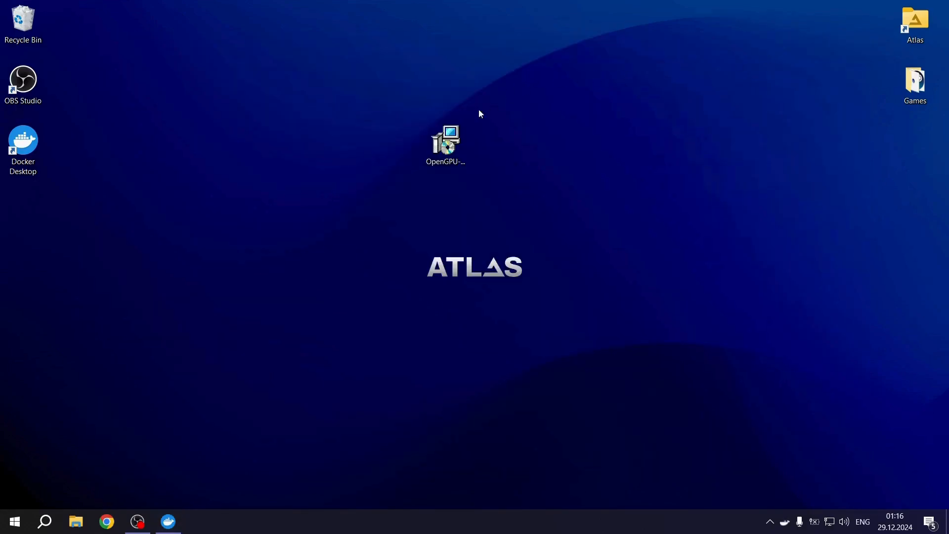
- Install OpenGPU-Provider.msi with default features, approve UAC, and finish with Run OpenGPU Provider checked
click(444, 143)
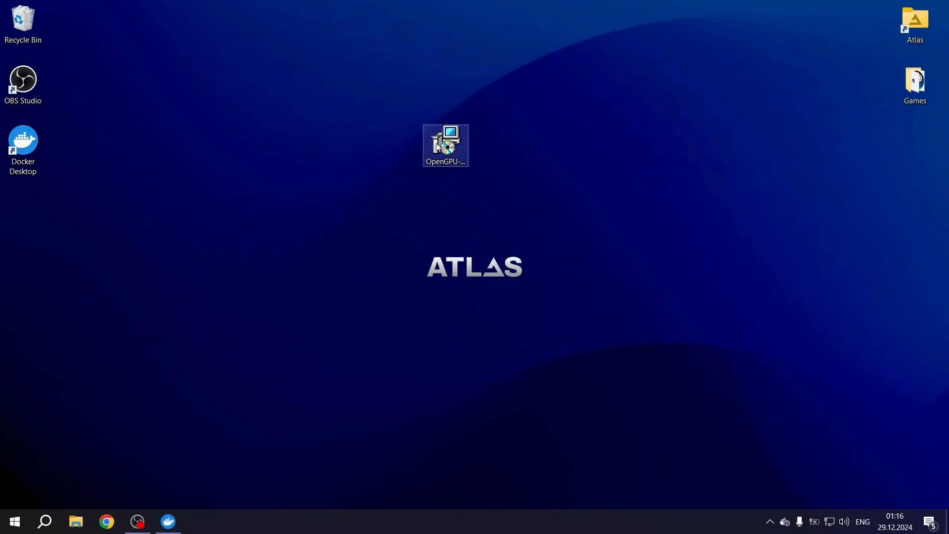
double_click(445, 143)
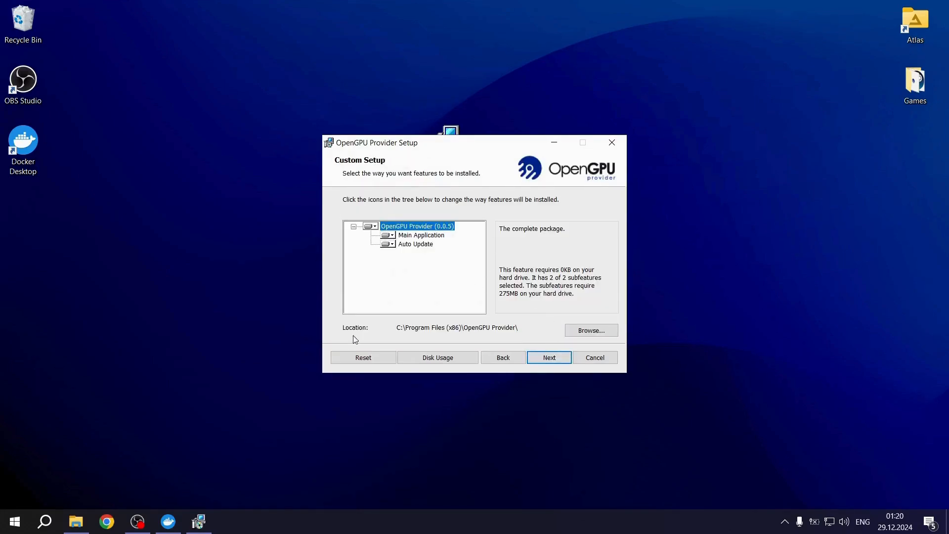
click(549, 357)
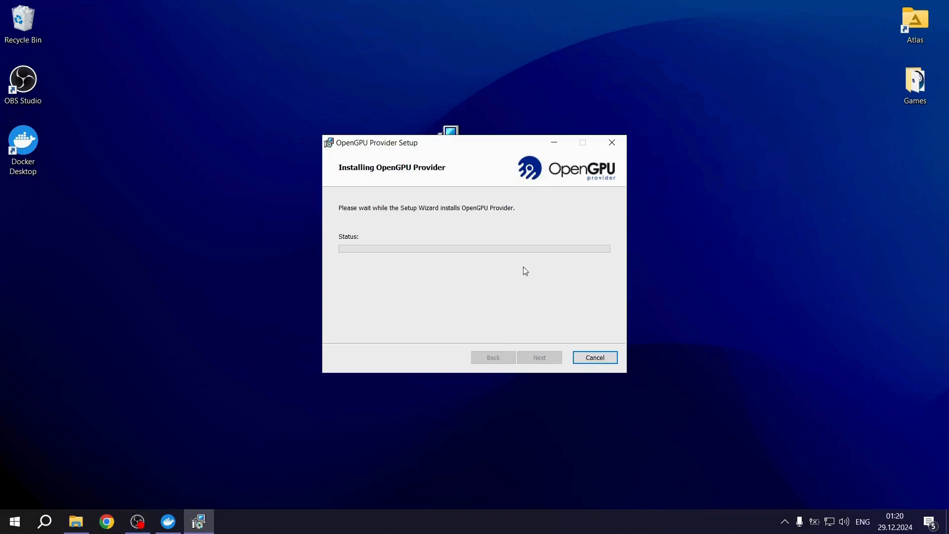
mouse_move(443, 273)
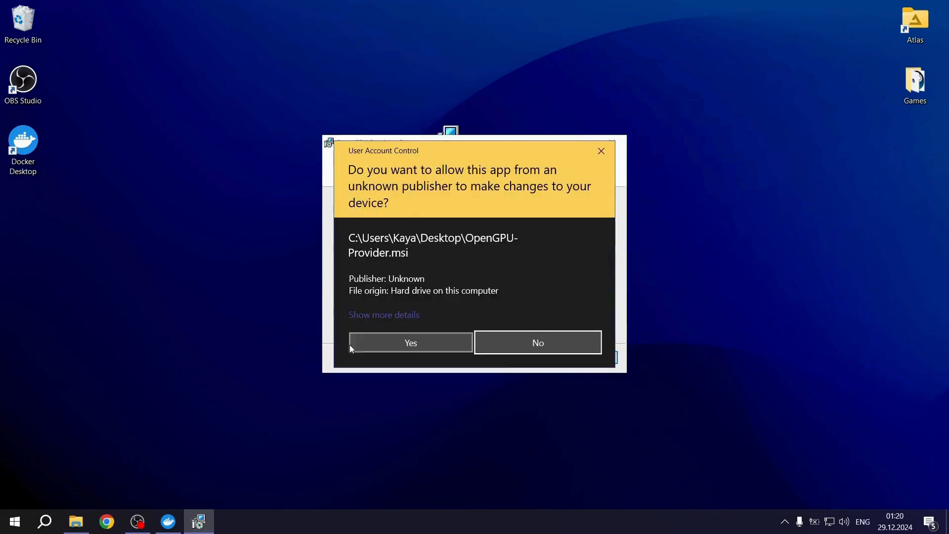
click(410, 343)
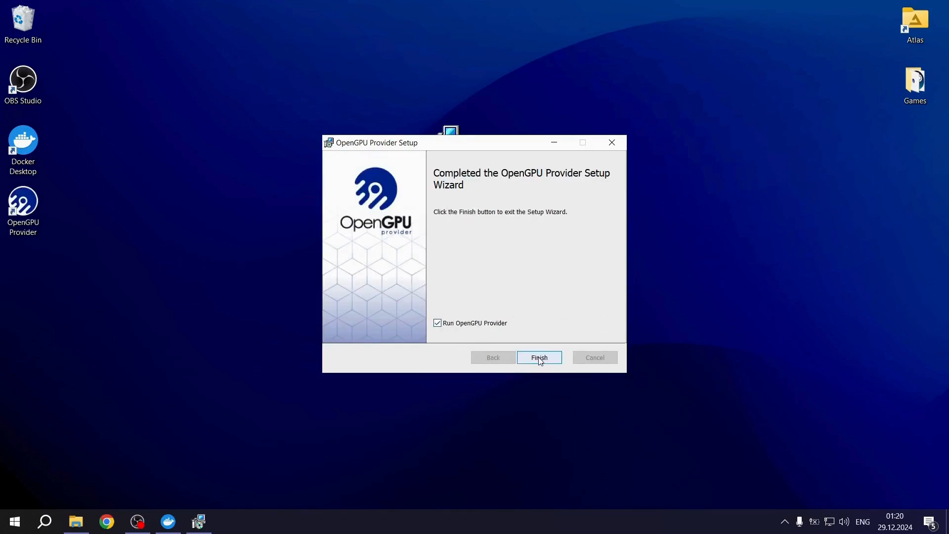
click(539, 357)
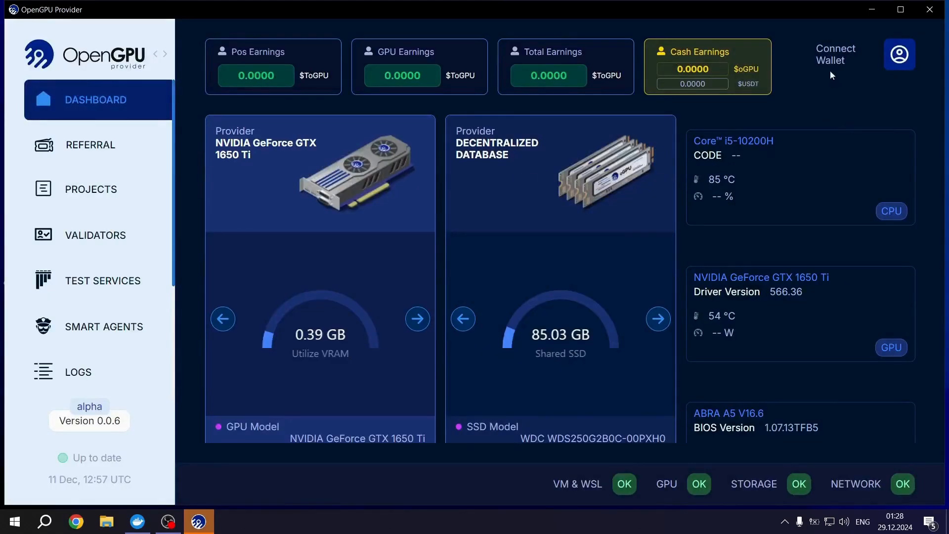
click(835, 55)
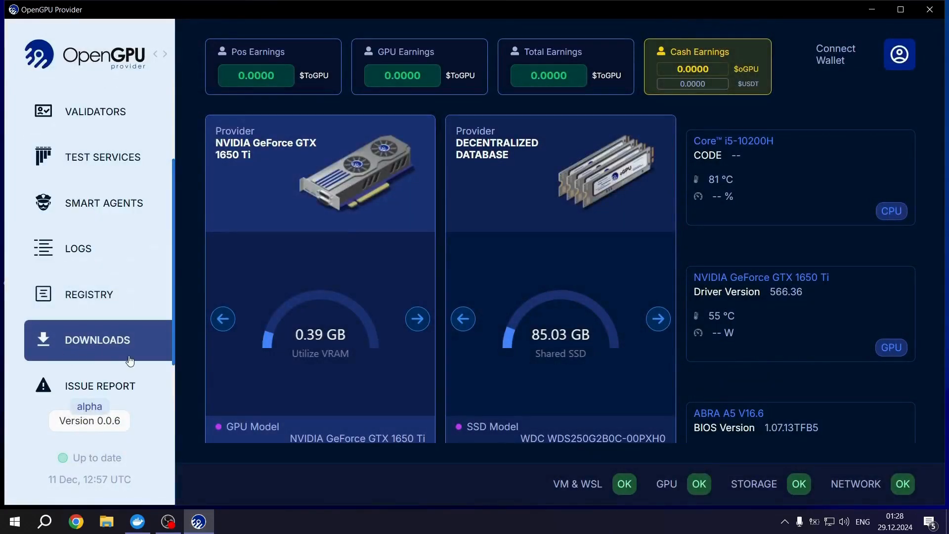
mouse_move(157, 337)
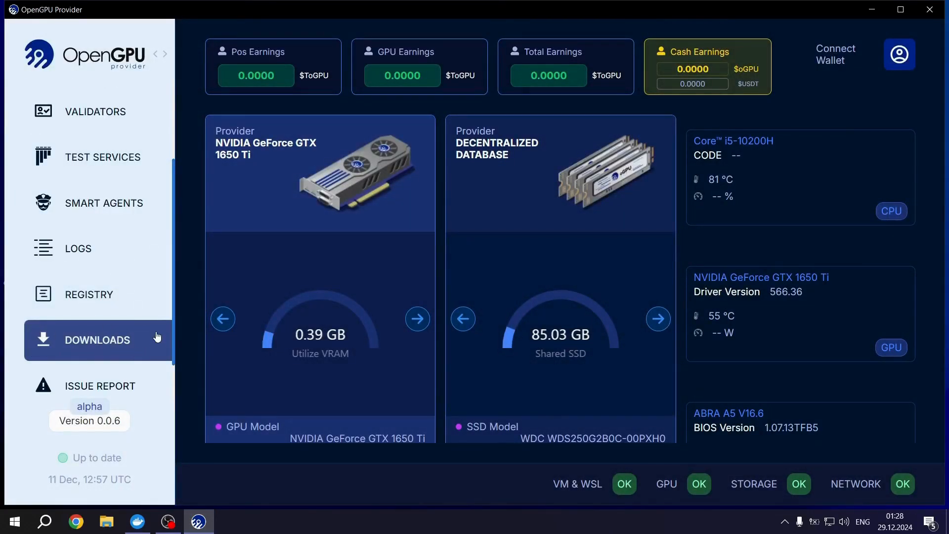
- Start WSL with a saved installation folder, then install Docker for WSL from Downloads
click(97, 340)
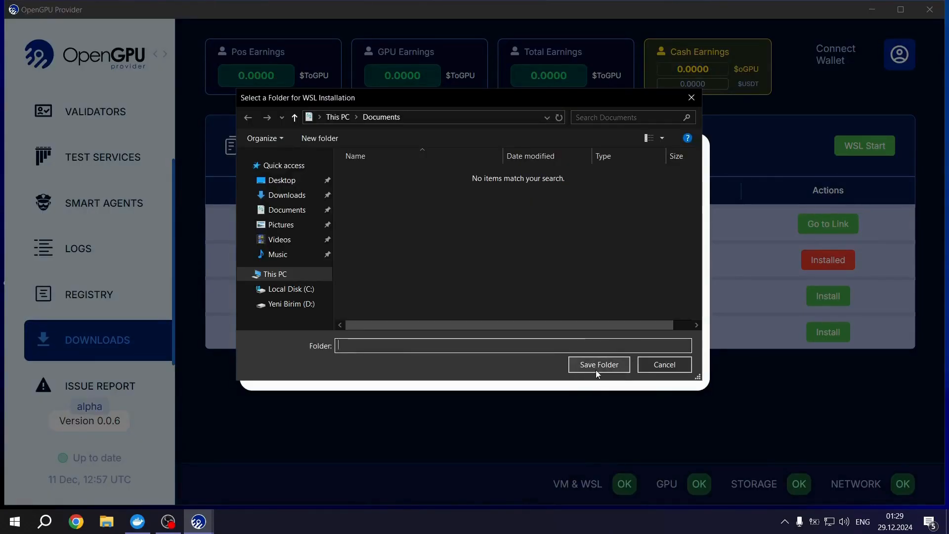
click(599, 364)
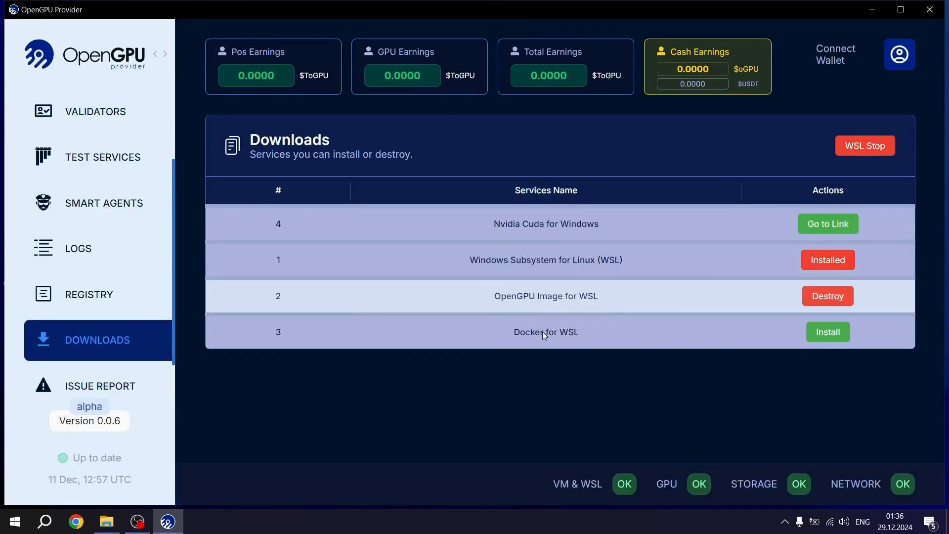
mouse_move(842, 337)
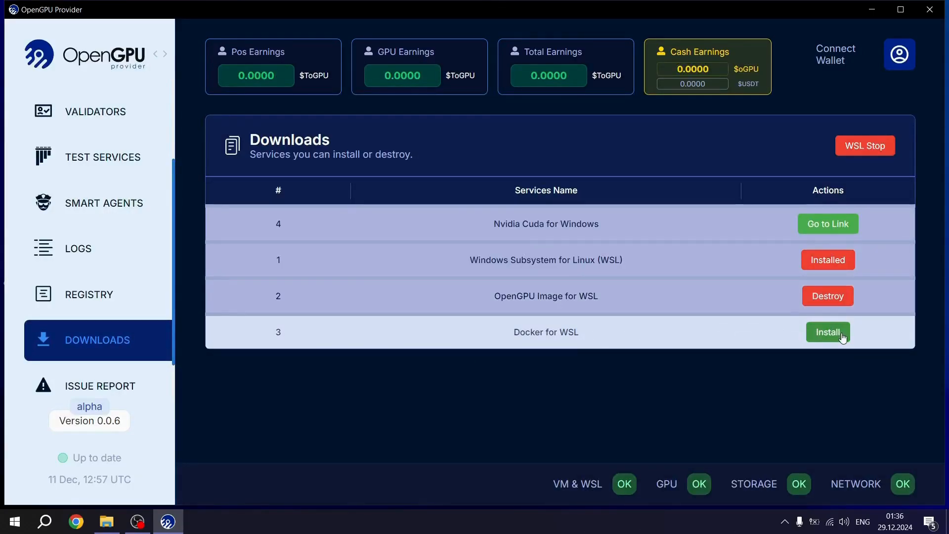
click(828, 332)
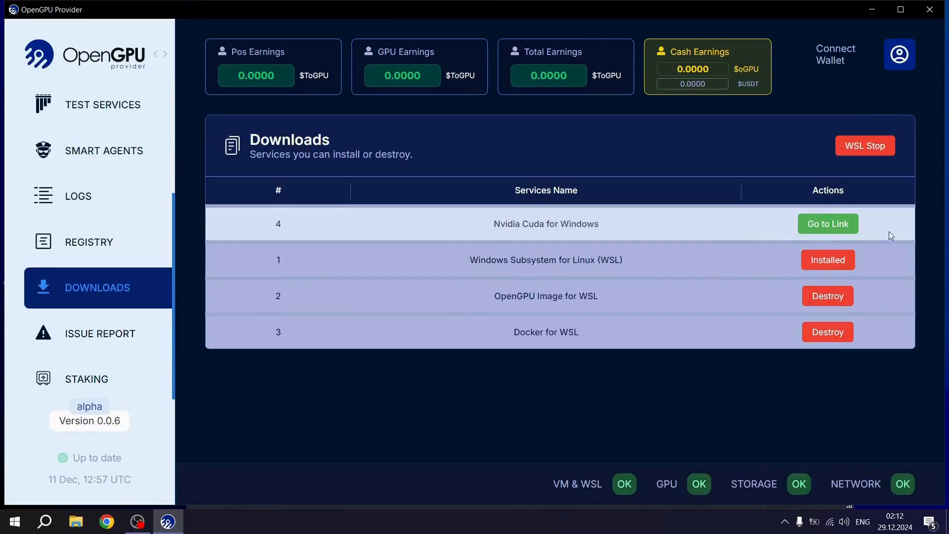
click(785, 522)
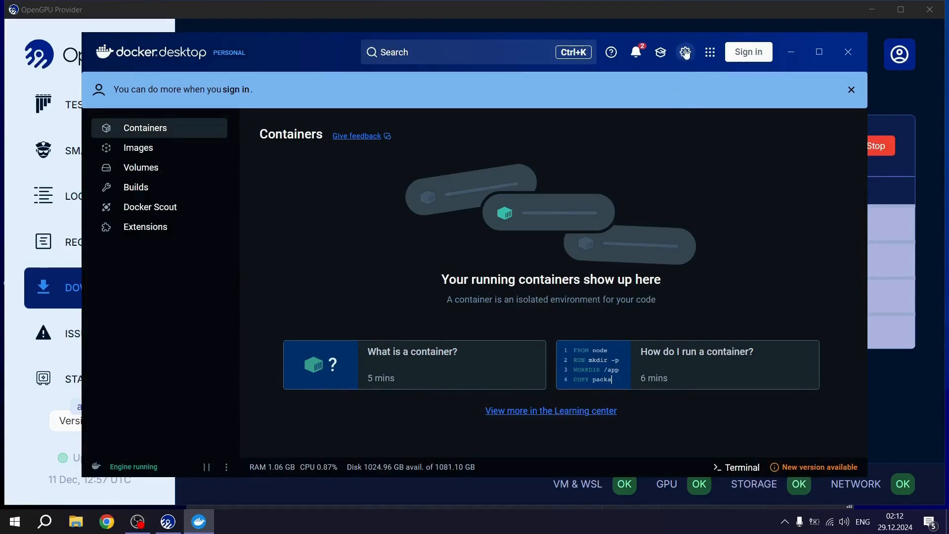
- Switch on the OpenGPU toggle under Settings > Resources > WSL integration and Apply & restart
click(685, 52)
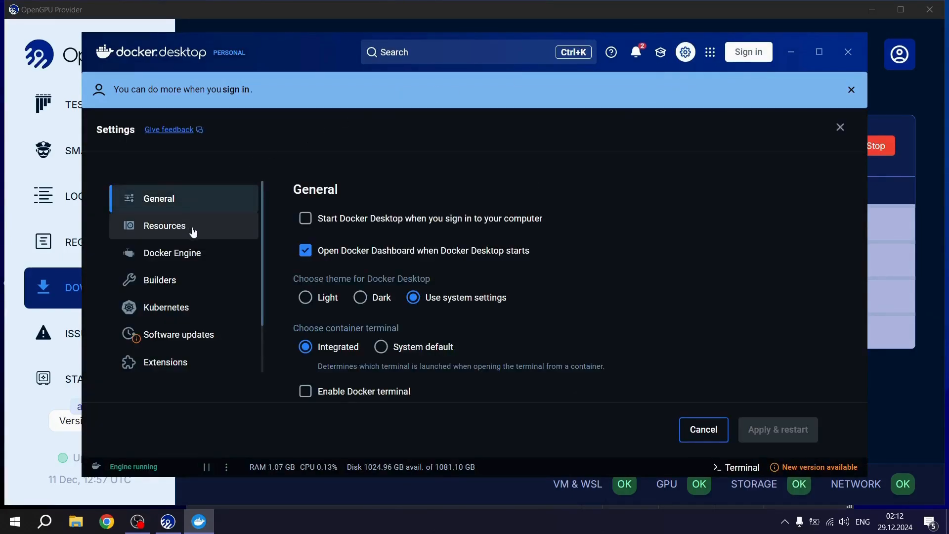
click(164, 225)
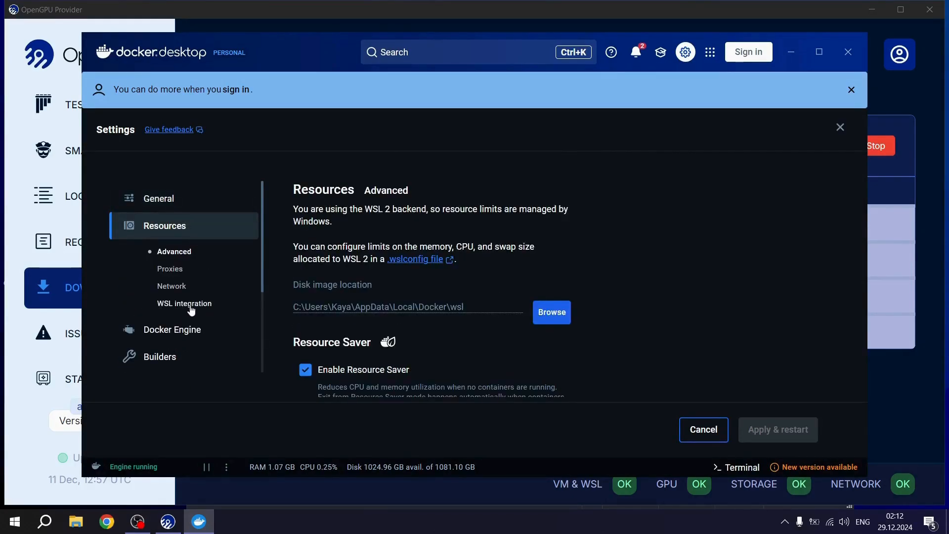
click(185, 303)
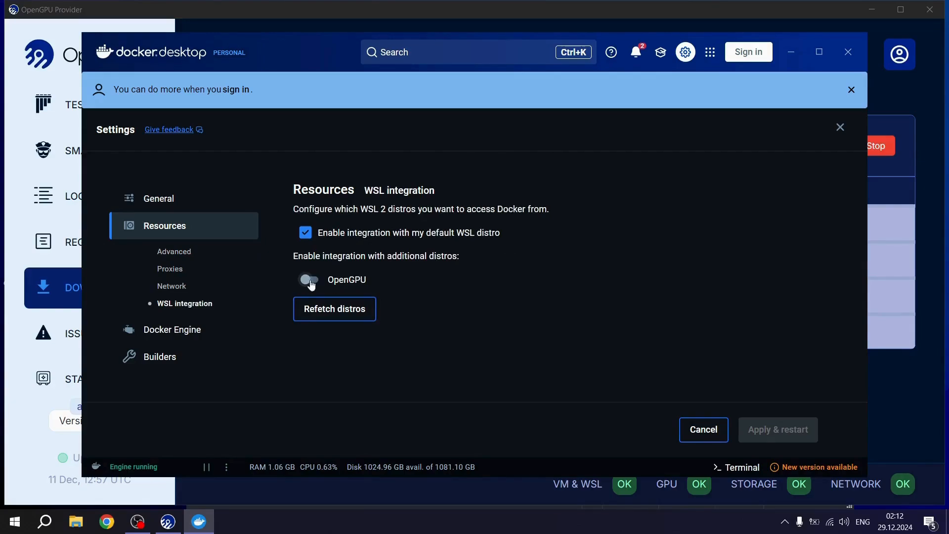
click(309, 279)
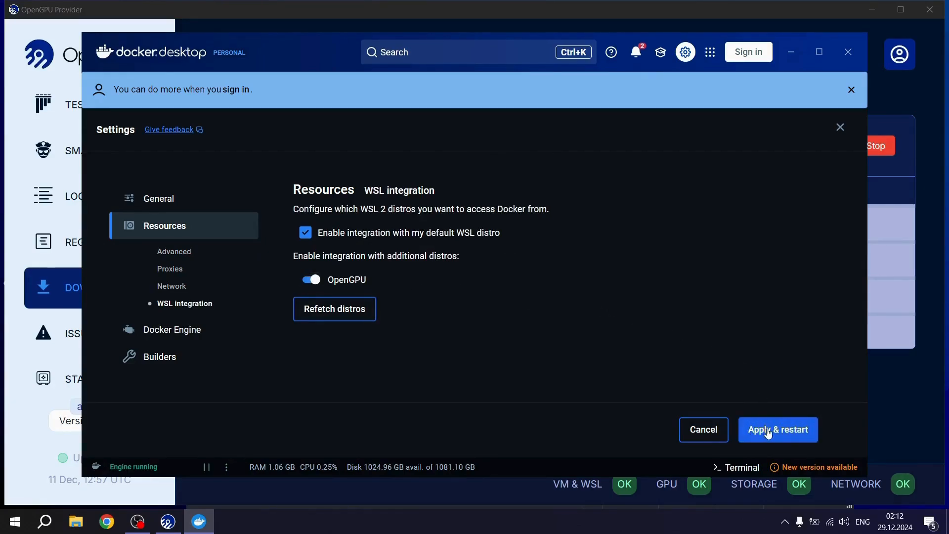
click(778, 430)
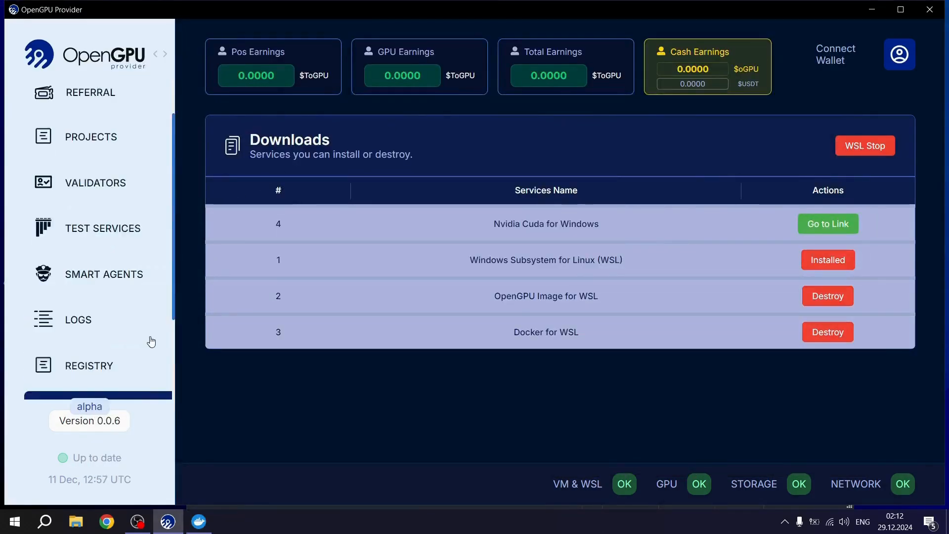
- View the four active AI projects under Projects, then open the Refer and Earn page
click(91, 137)
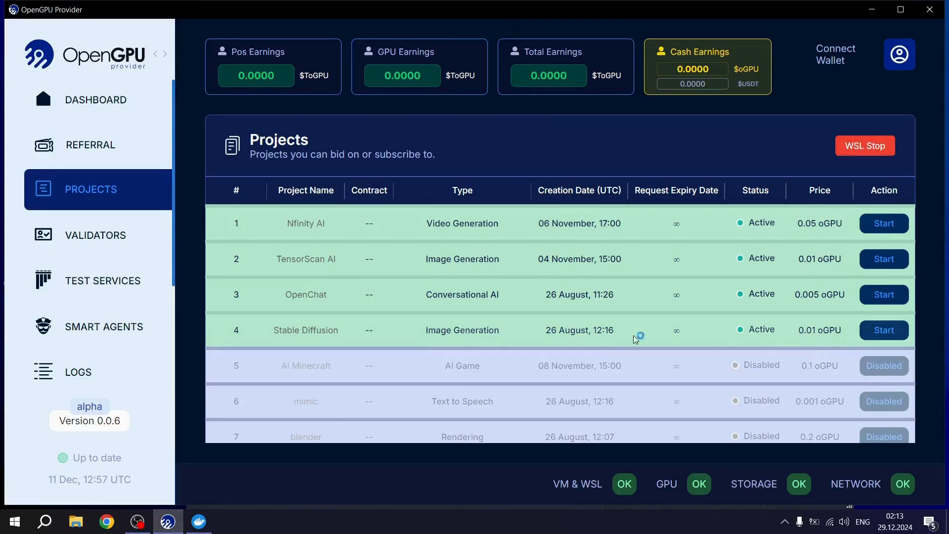
mouse_move(160, 158)
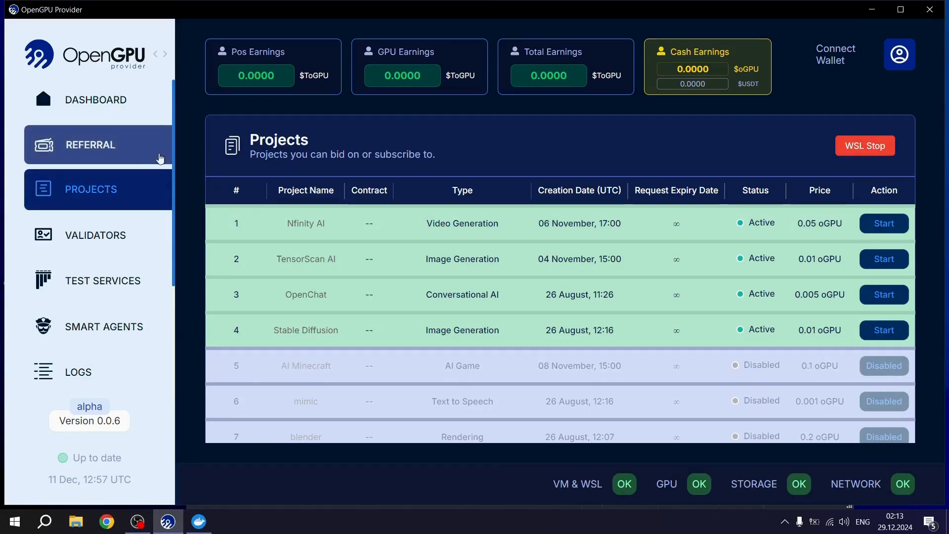
click(91, 144)
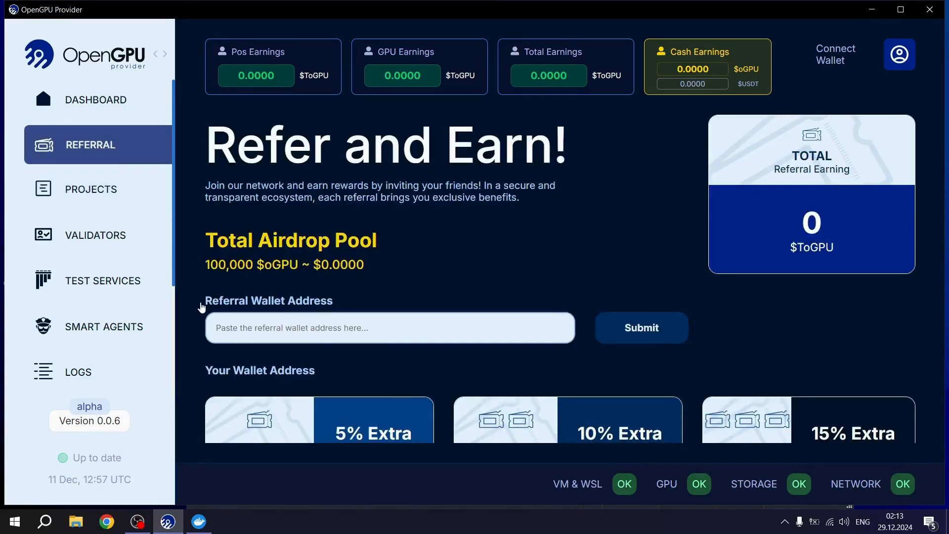